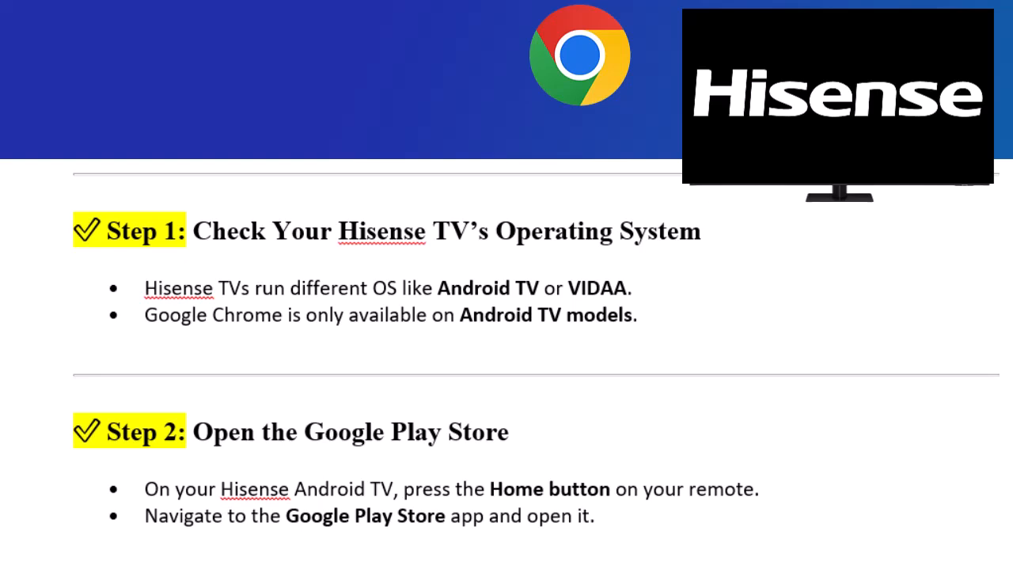
{"action": "scroll", "scroll_direction": "down", "scroll_amount": 3}
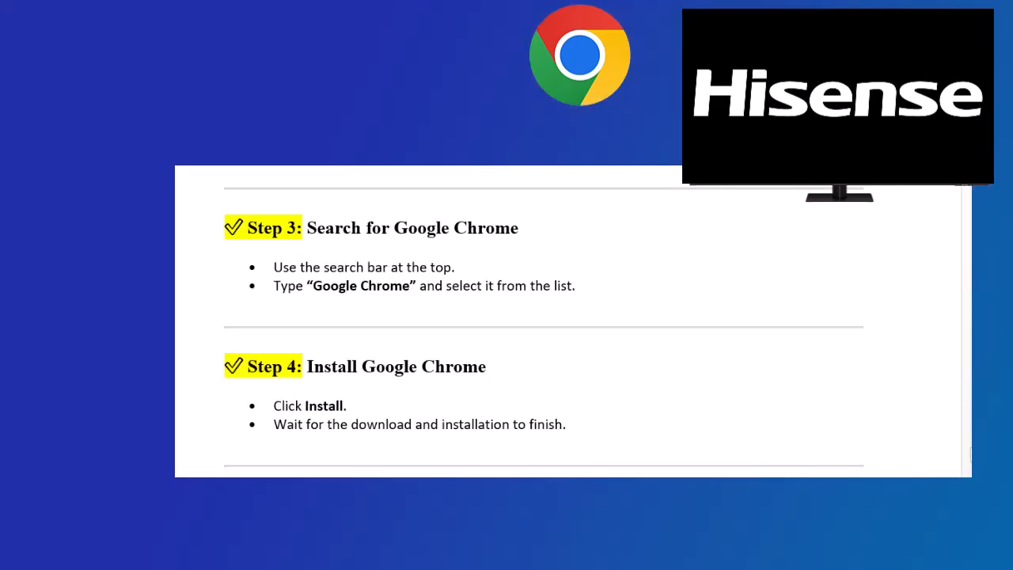